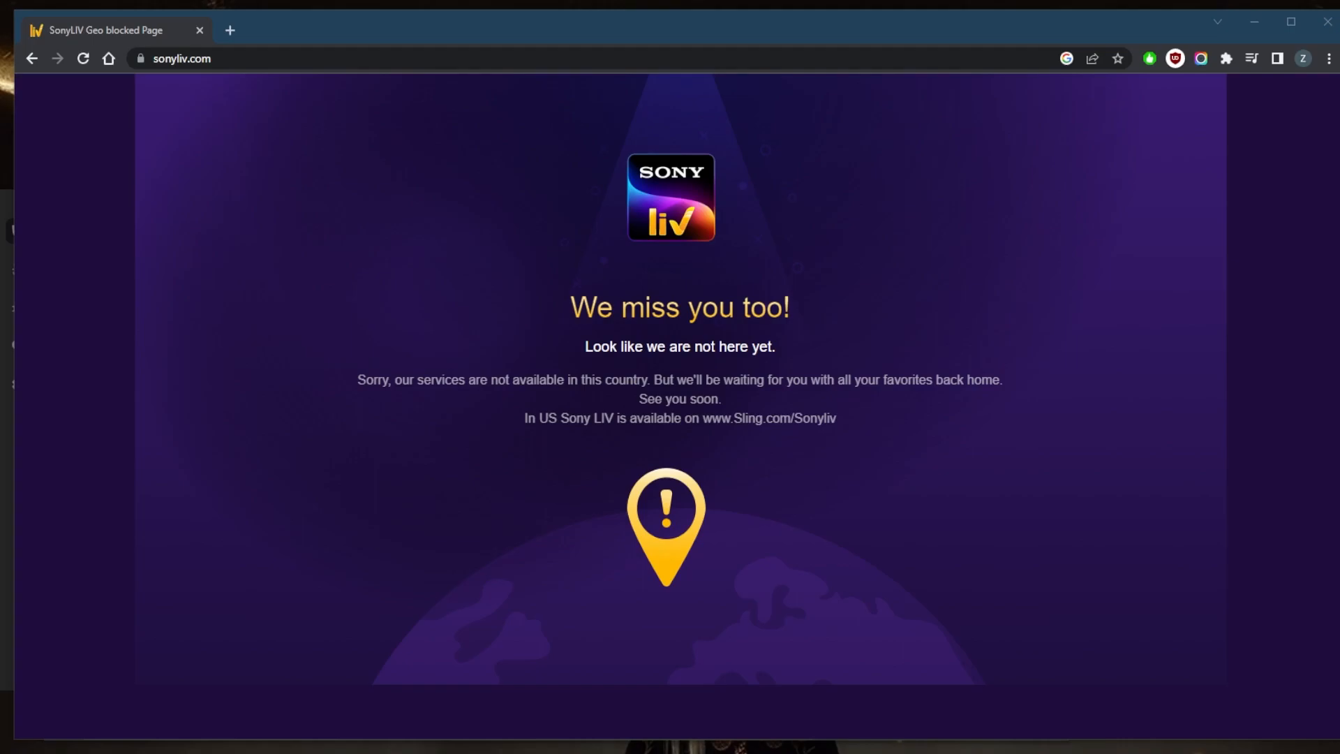
{"action": "mouse_move", "coordinate": [736, 420]}
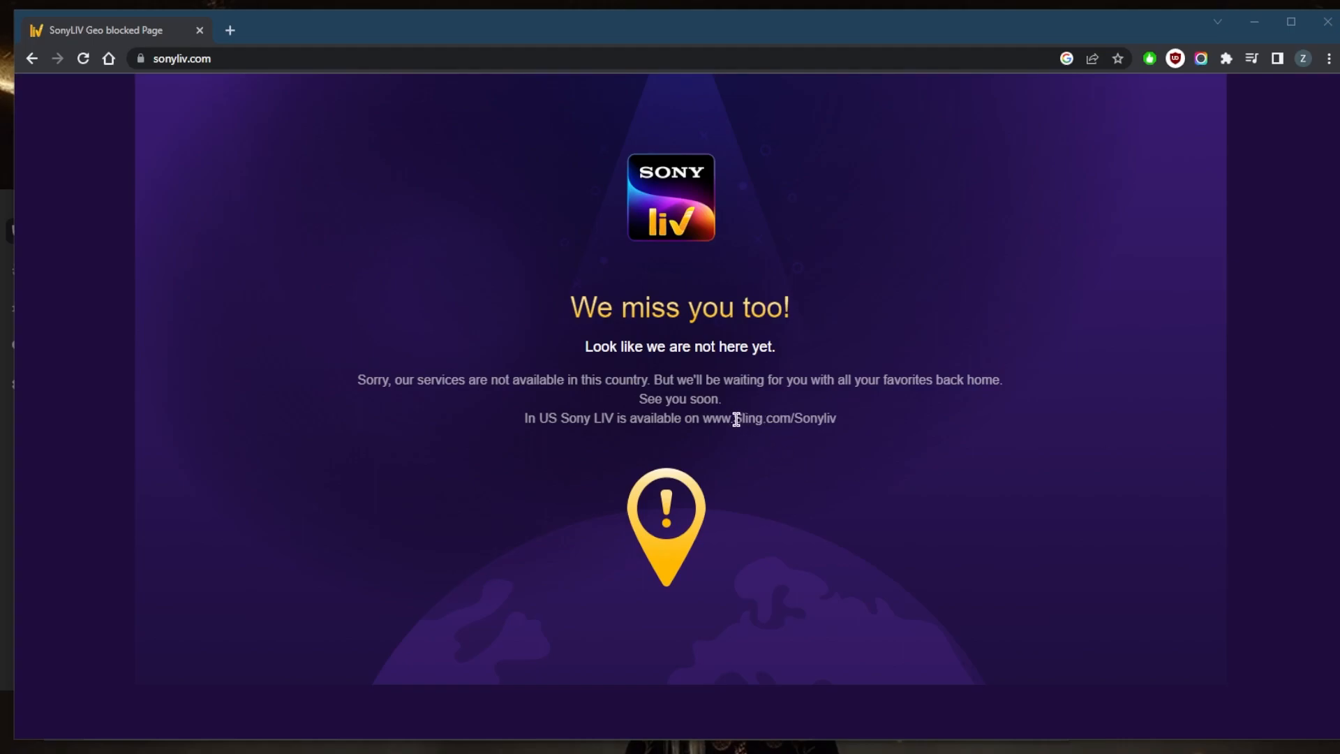
{"action": "mouse_move", "coordinate": [726, 424]}
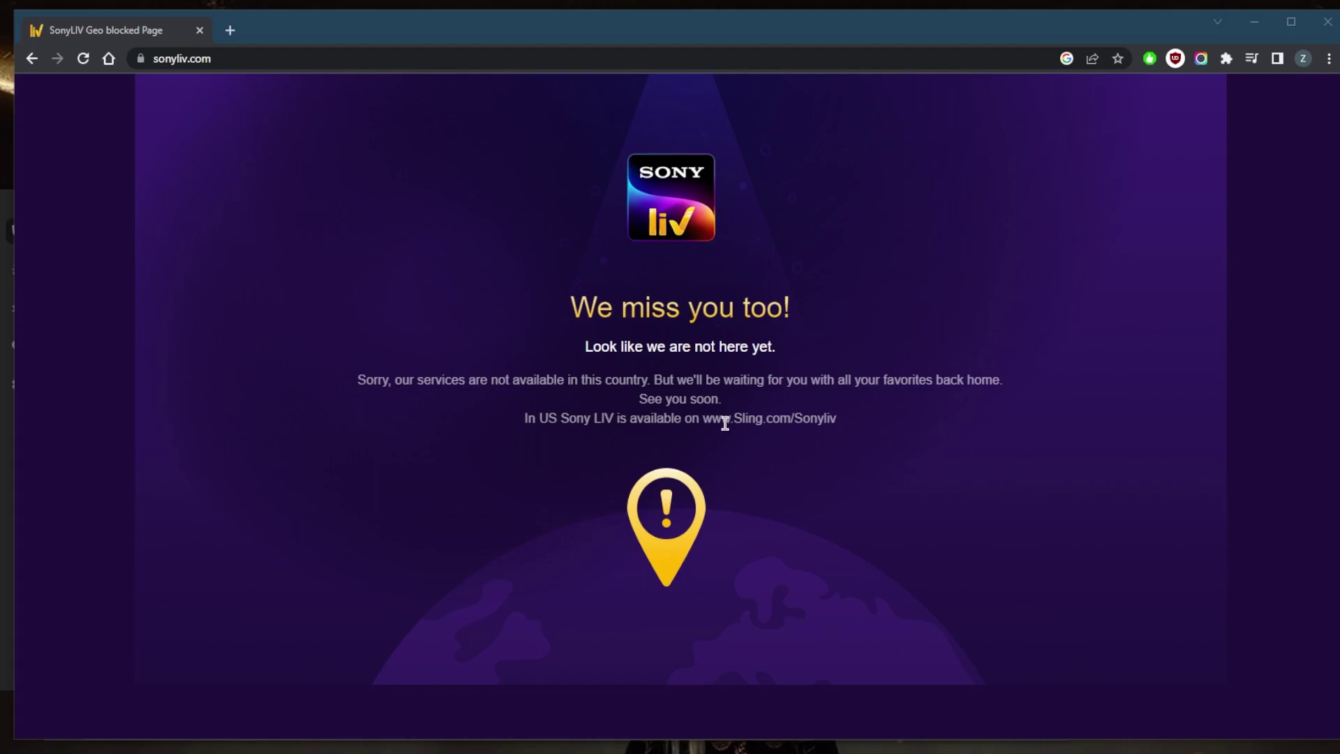
{"action": "mouse_move", "coordinate": [776, 422]}
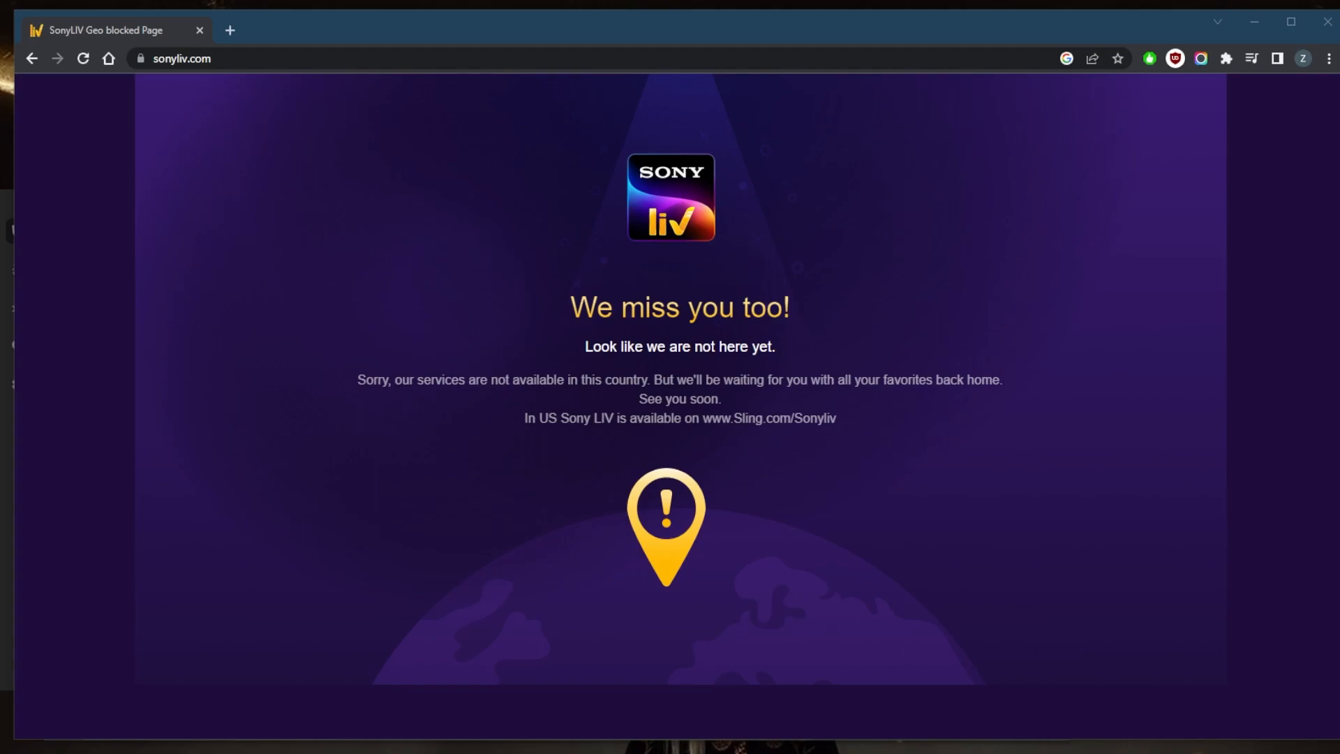
{"action": "mouse_move", "coordinate": [702, 456]}
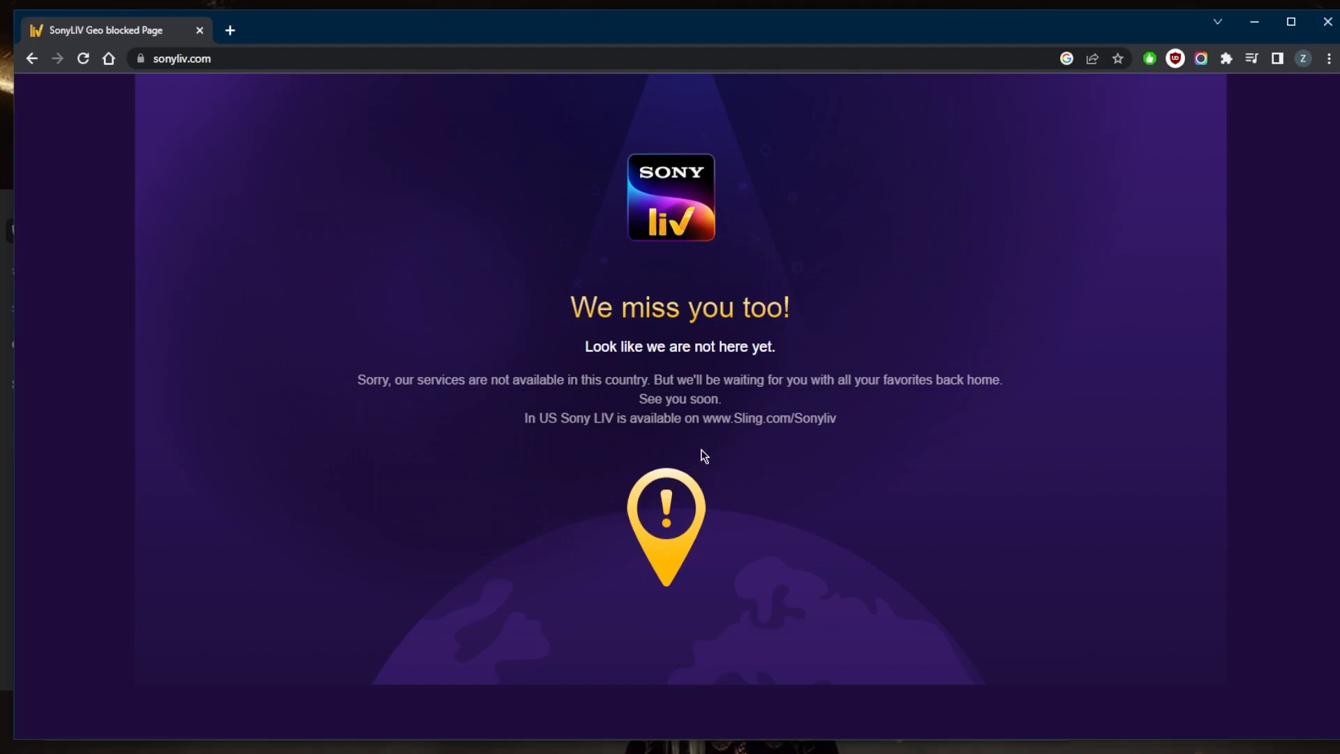
{"action": "mouse_move", "coordinate": [742, 440]}
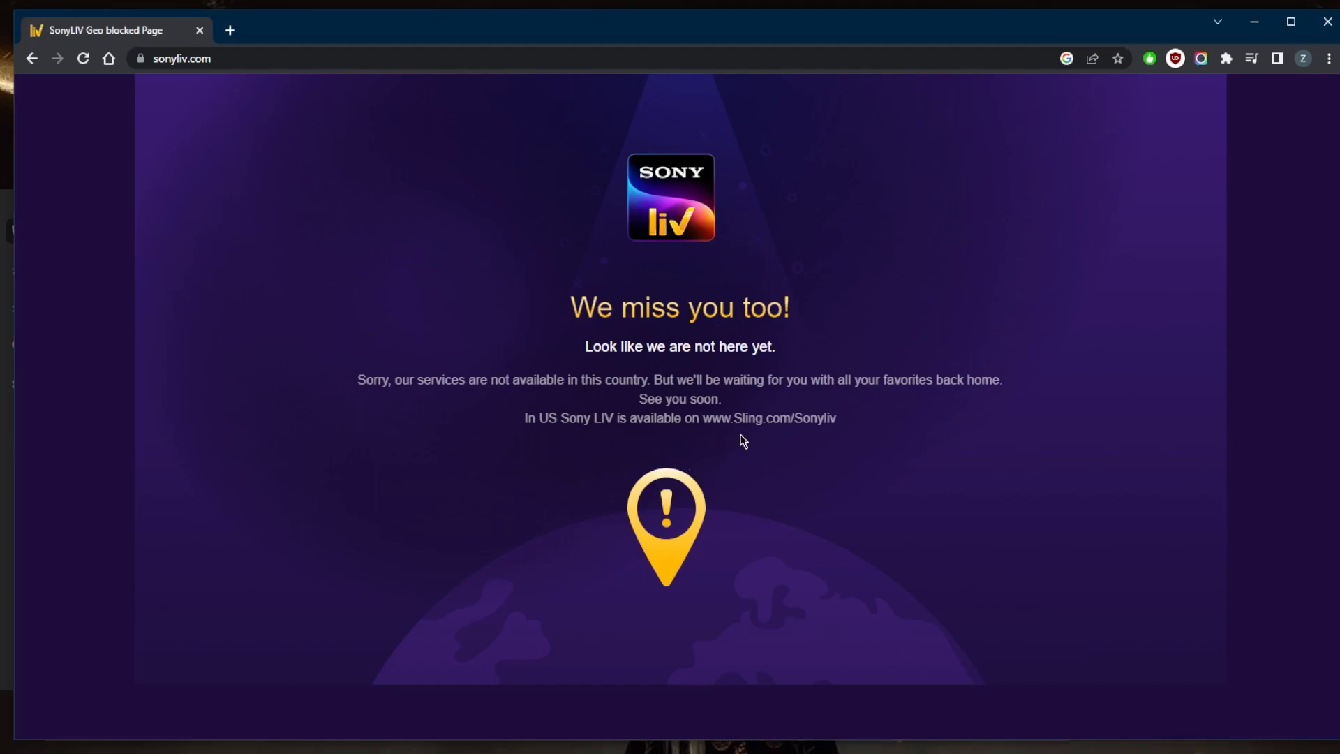
{"action": "mouse_move", "coordinate": [807, 438]}
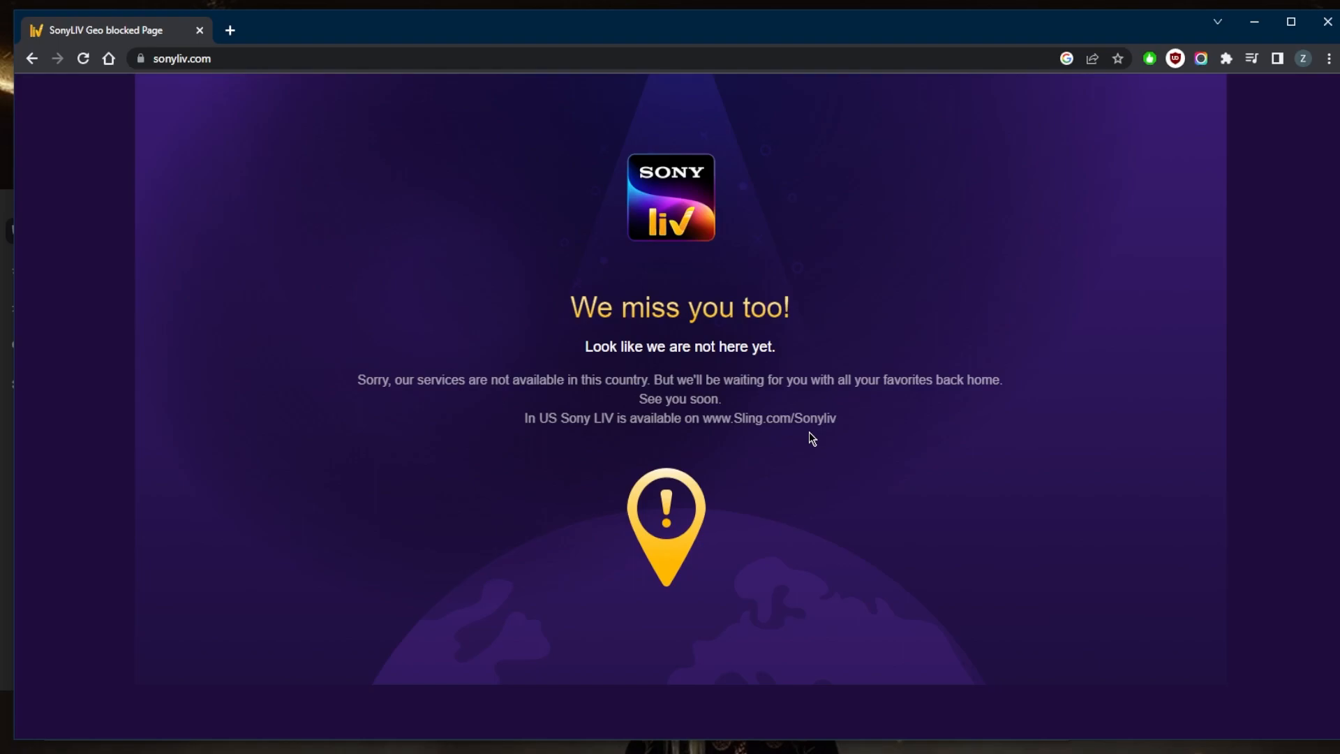
{"action": "mouse_move", "coordinate": [847, 432]}
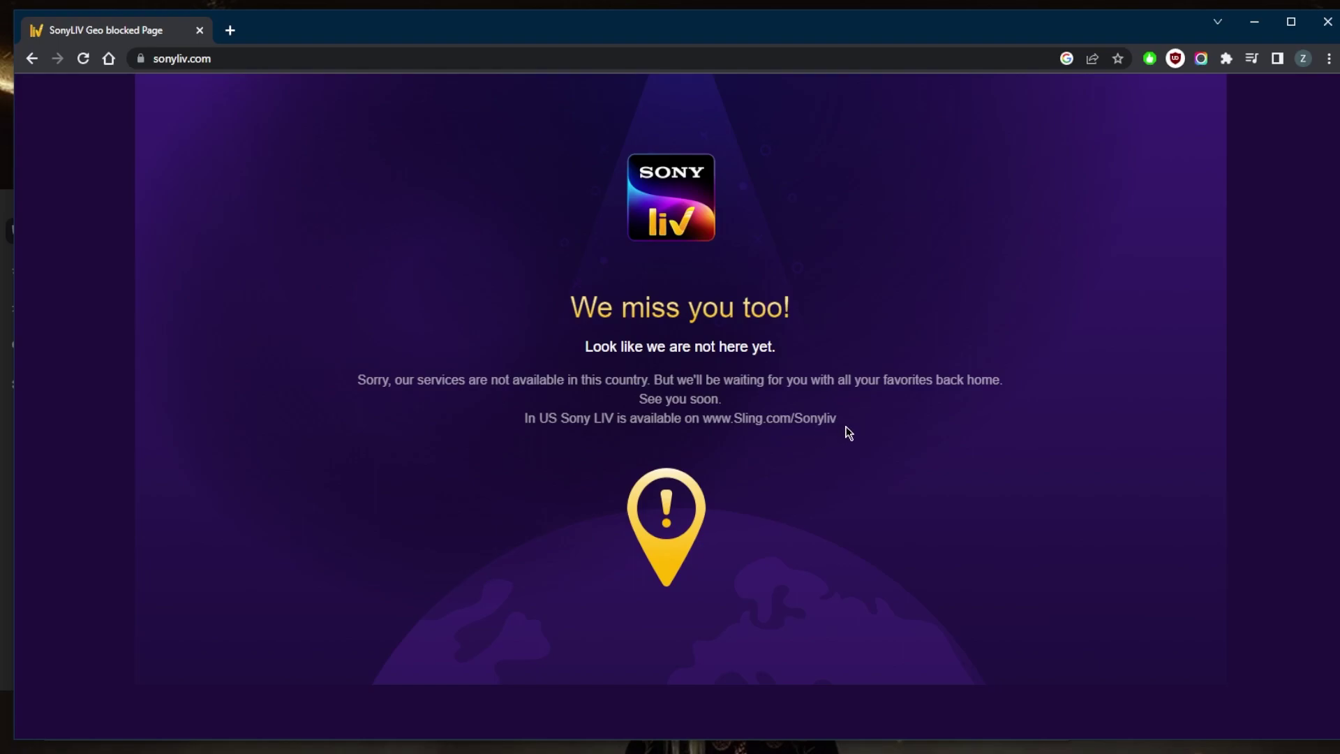
{"action": "mouse_move", "coordinate": [836, 439]}
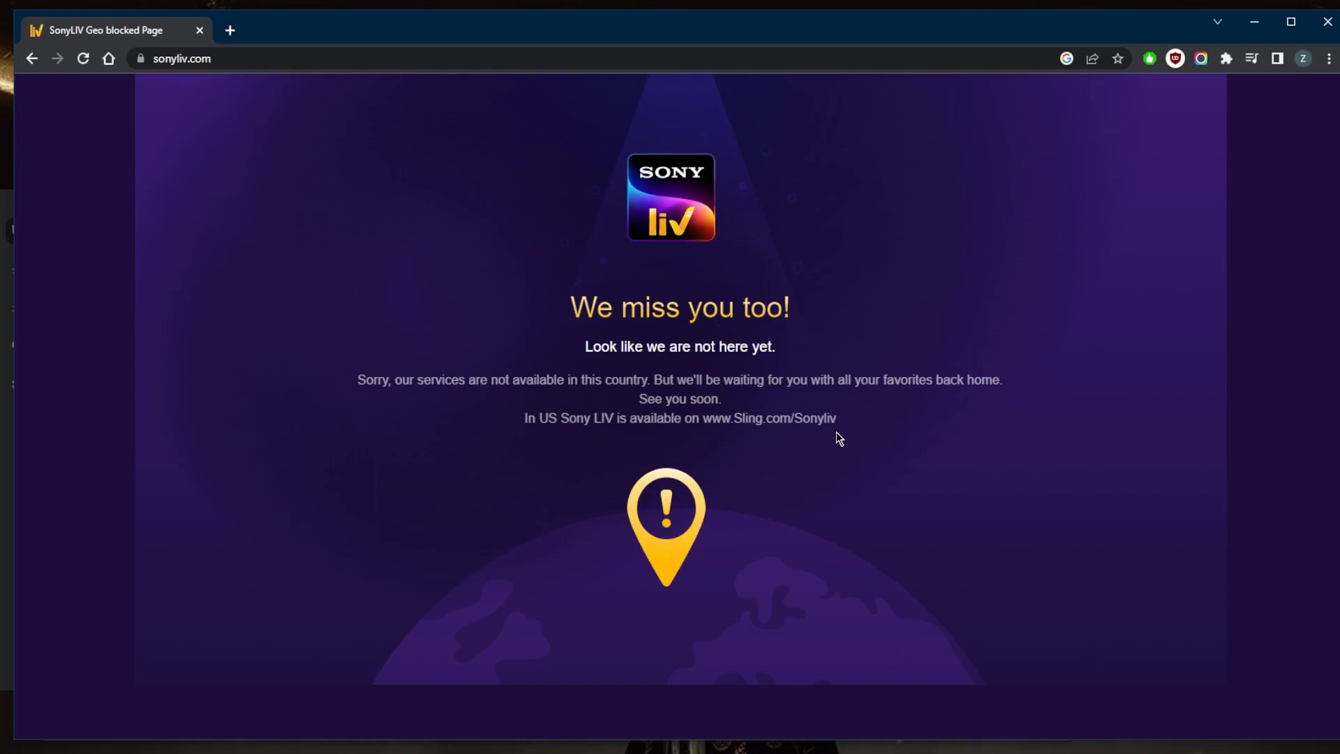
{"action": "mouse_move", "coordinate": [903, 488]}
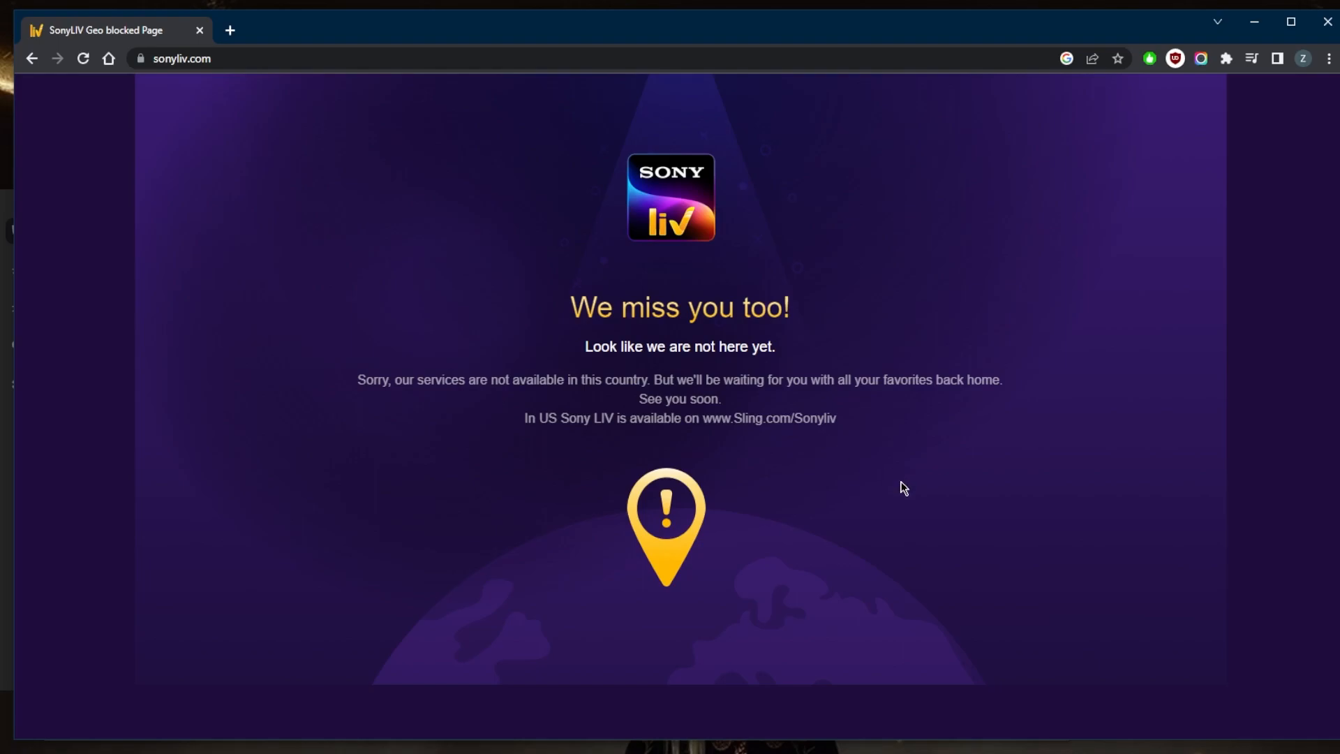
{"action": "mouse_move", "coordinate": [1086, 738]}
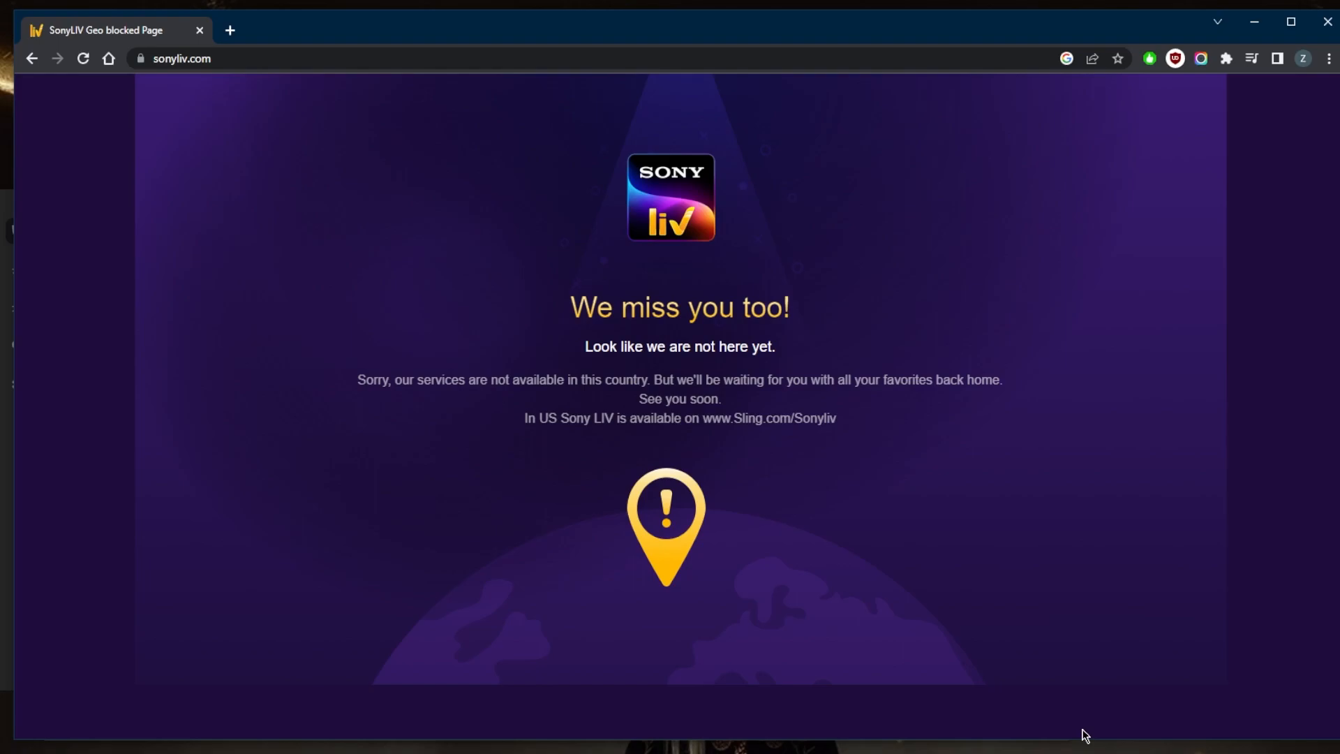
{"action": "mouse_move", "coordinate": [1116, 740]}
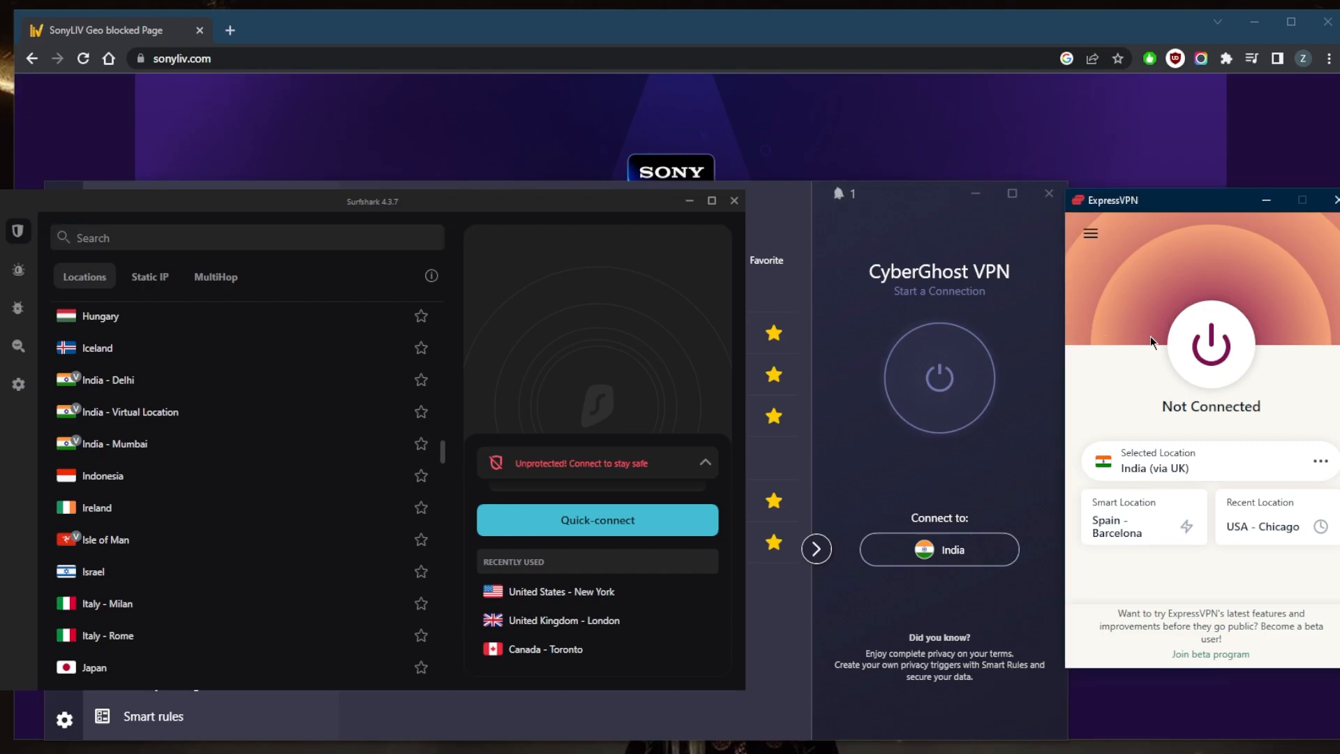
Browse ExpressVPN's location list, then connect to India (via UK)
{"action": "left_click", "coordinate": [1090, 233]}
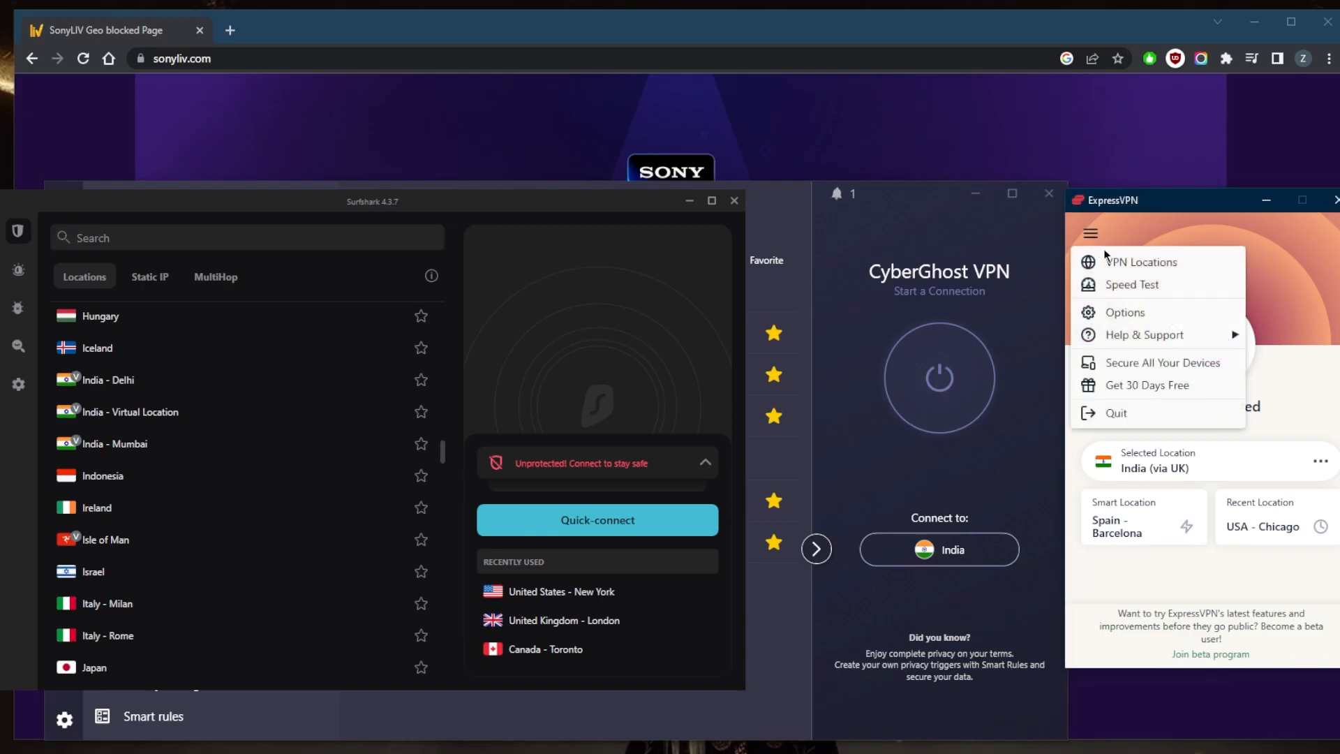
{"action": "left_click", "coordinate": [1142, 262]}
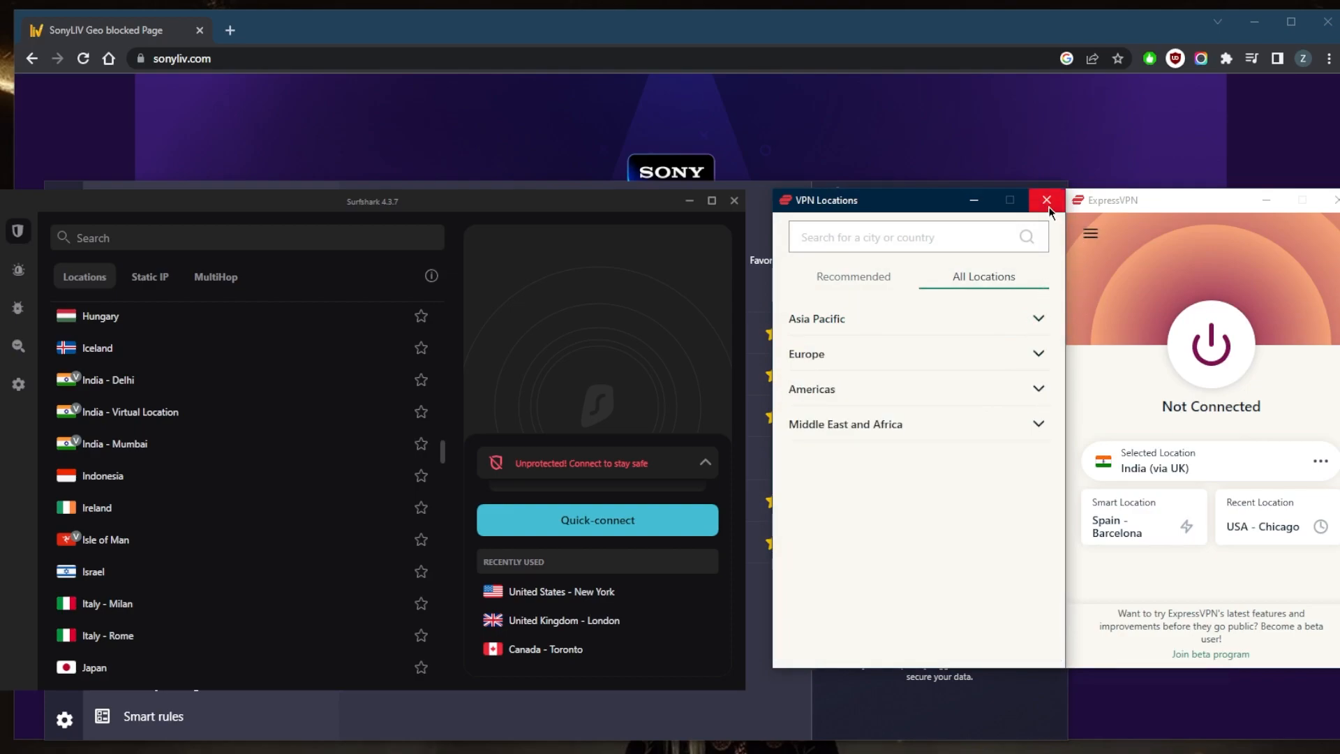
{"action": "left_click", "coordinate": [1046, 200]}
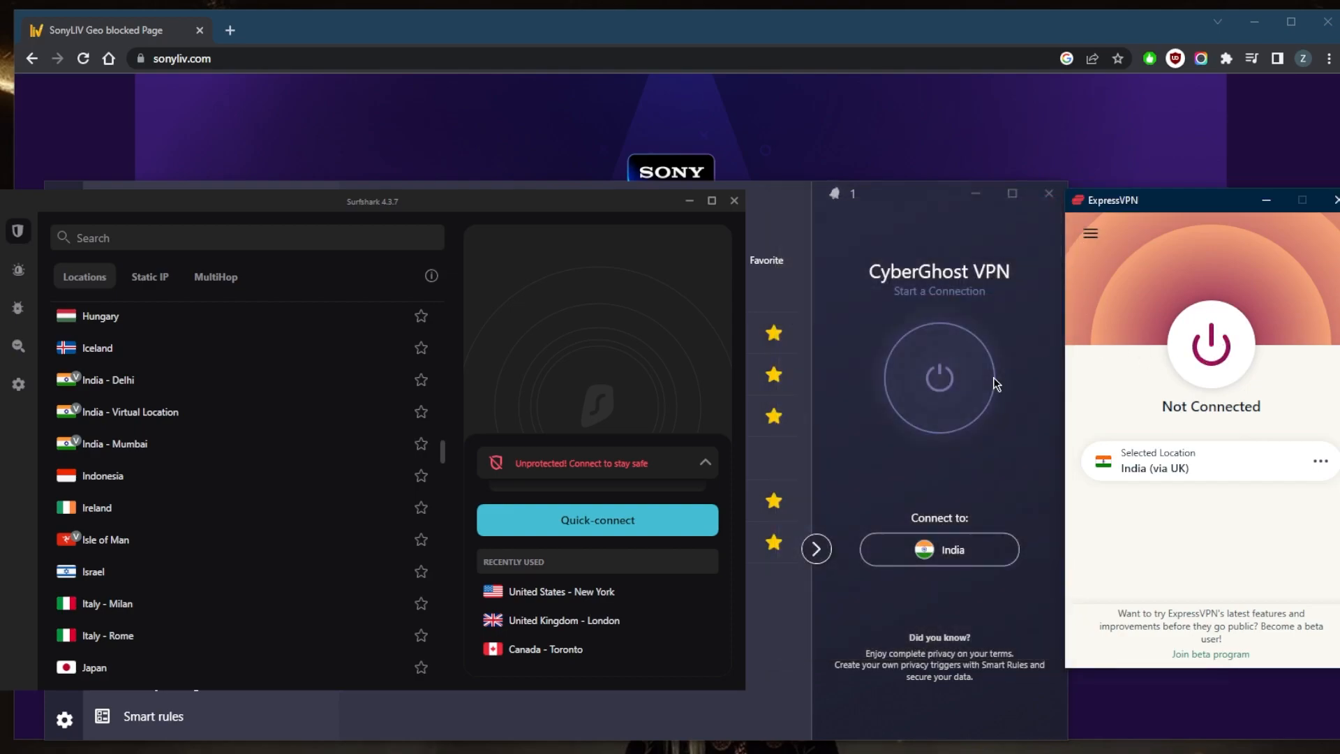
{"action": "left_click", "coordinate": [1210, 346]}
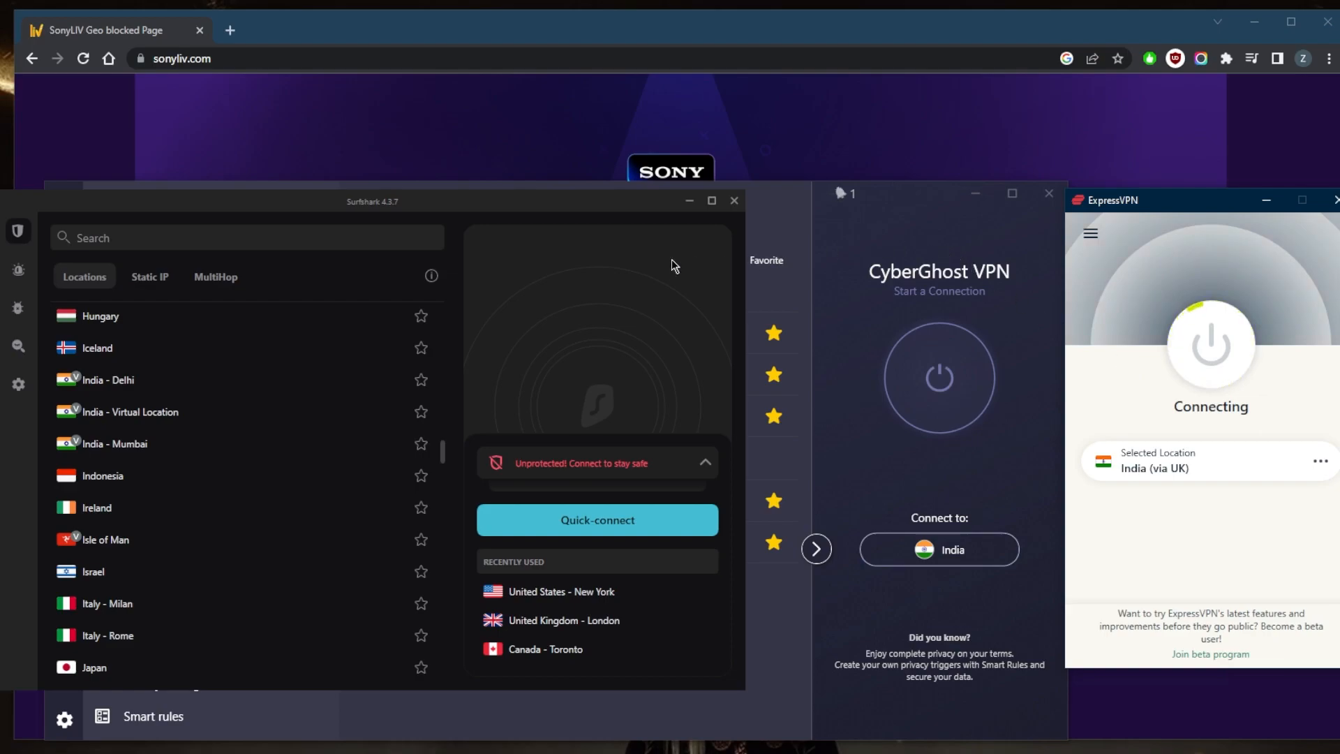
{"action": "mouse_move", "coordinate": [175, 357]}
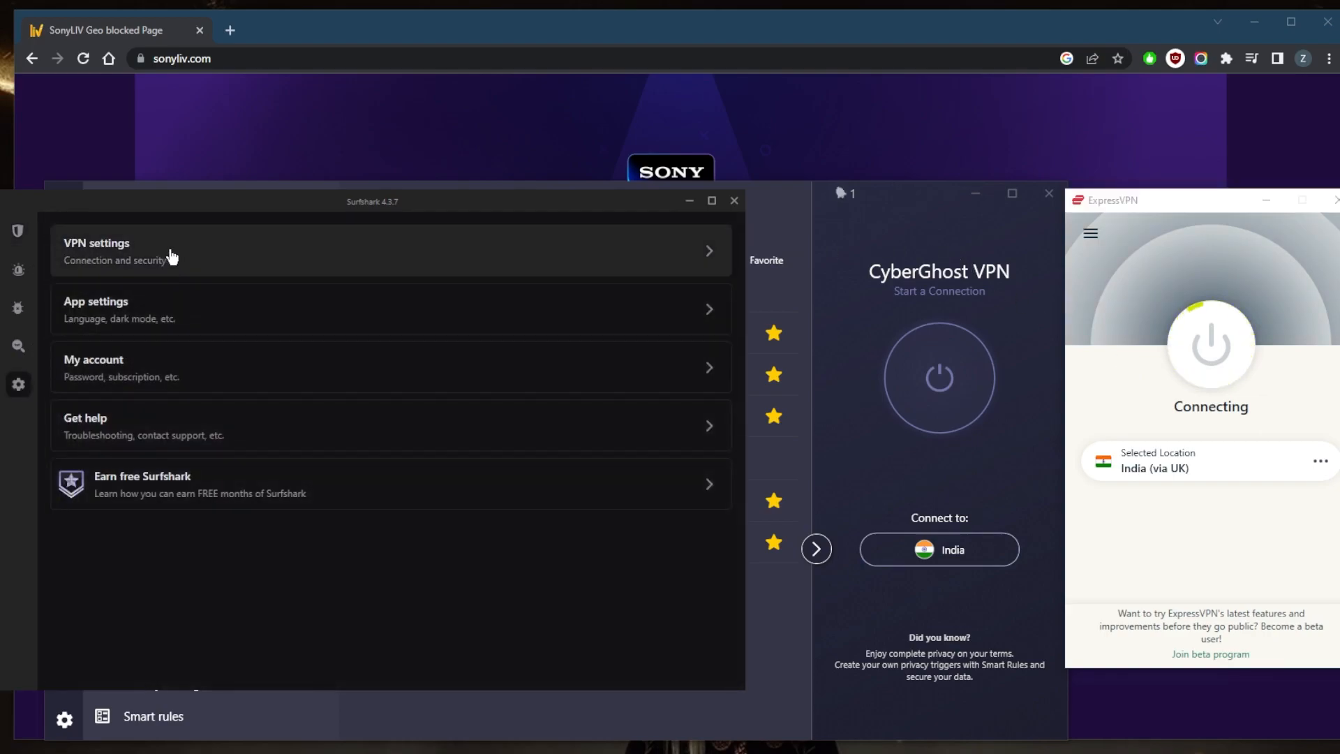
Review Surfshark's VPN connection settings, then raise the CyberGhost VPN window
{"action": "left_click", "coordinate": [171, 252]}
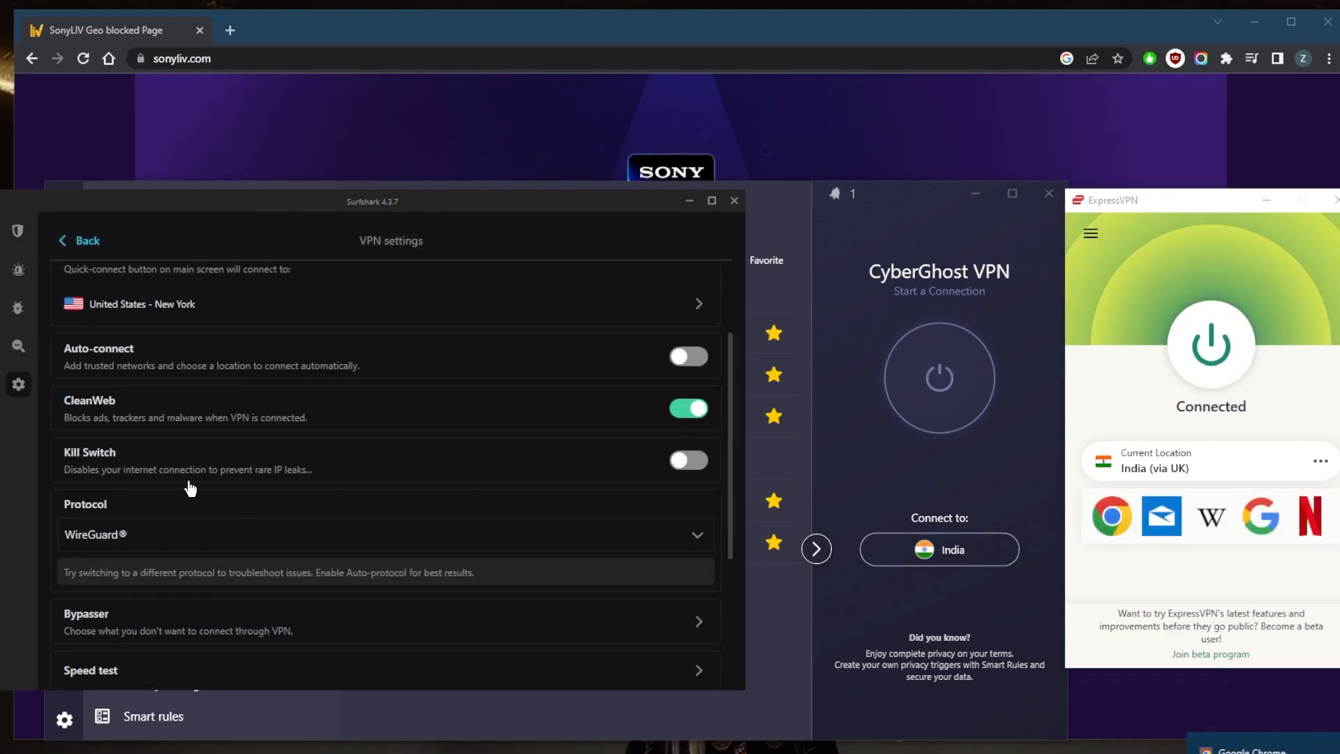
{"action": "scroll", "scroll_direction": "up", "scroll_amount": 3}
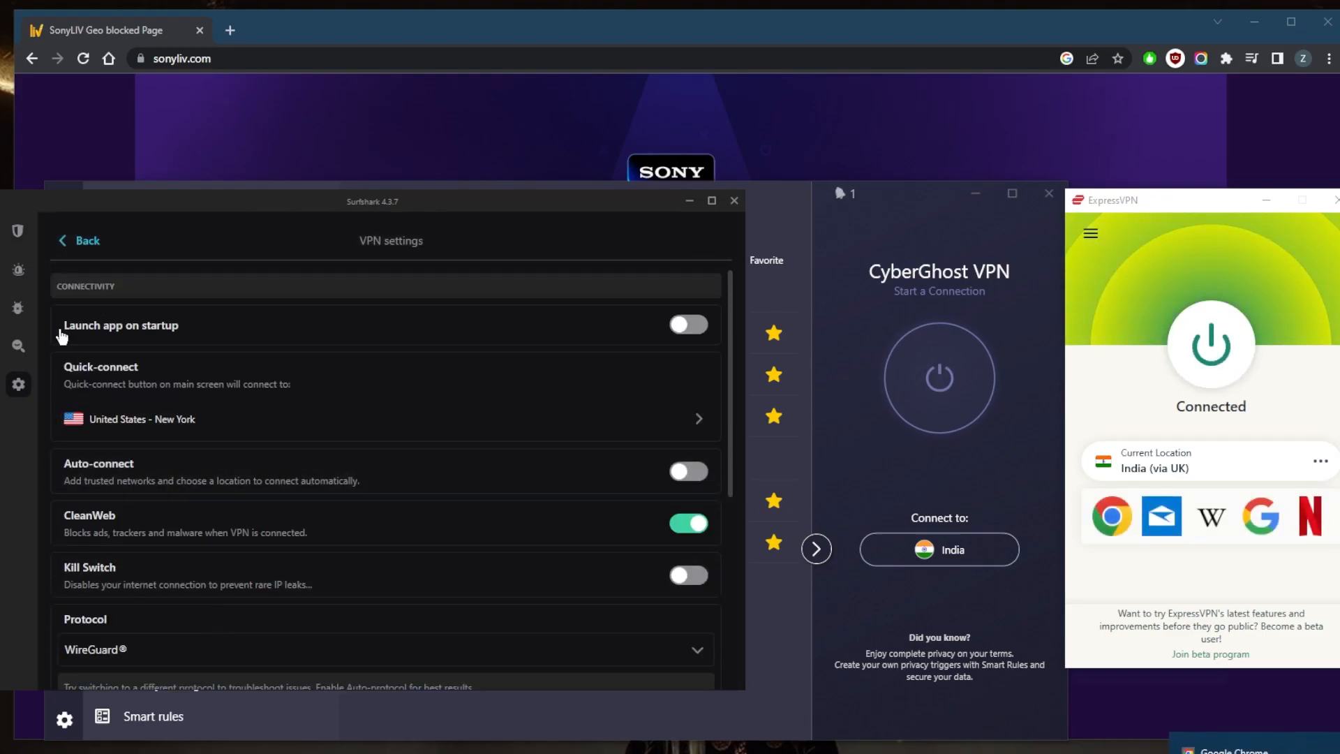
{"action": "left_click", "coordinate": [76, 240]}
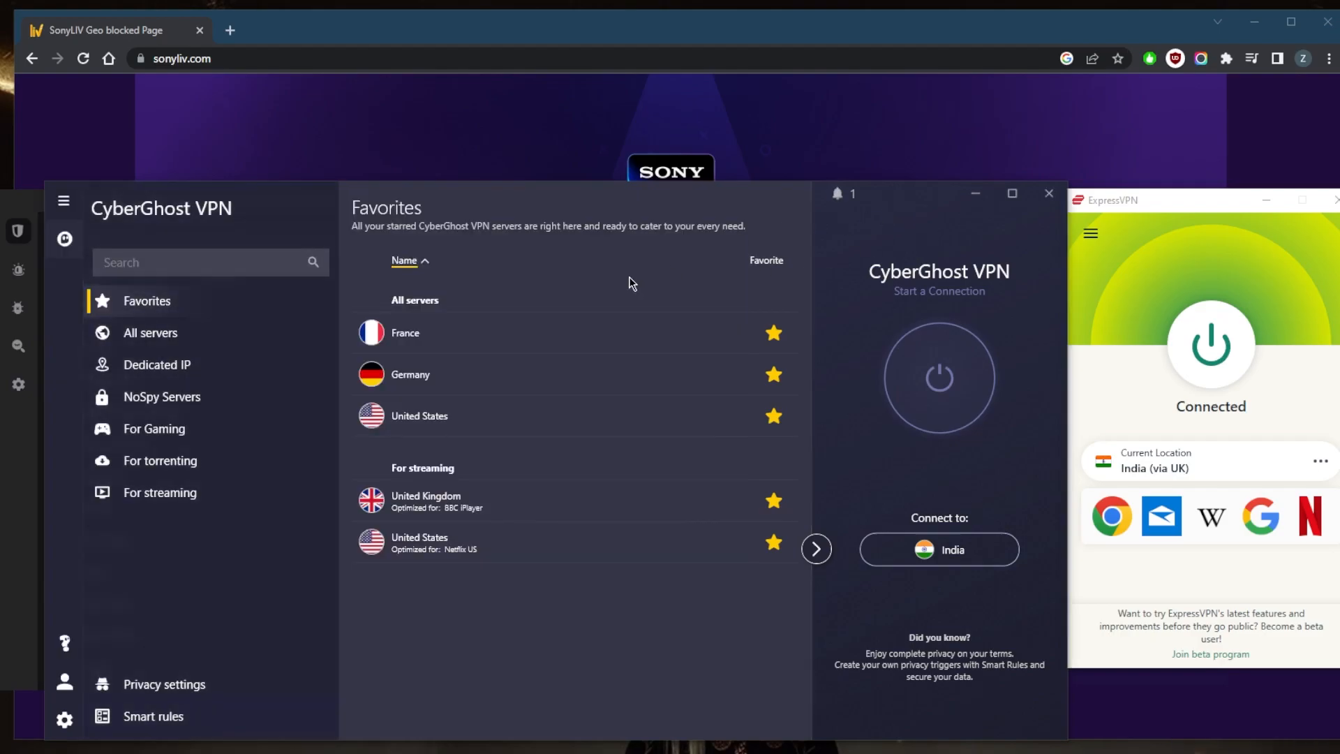
{"action": "mouse_move", "coordinate": [22, 221]}
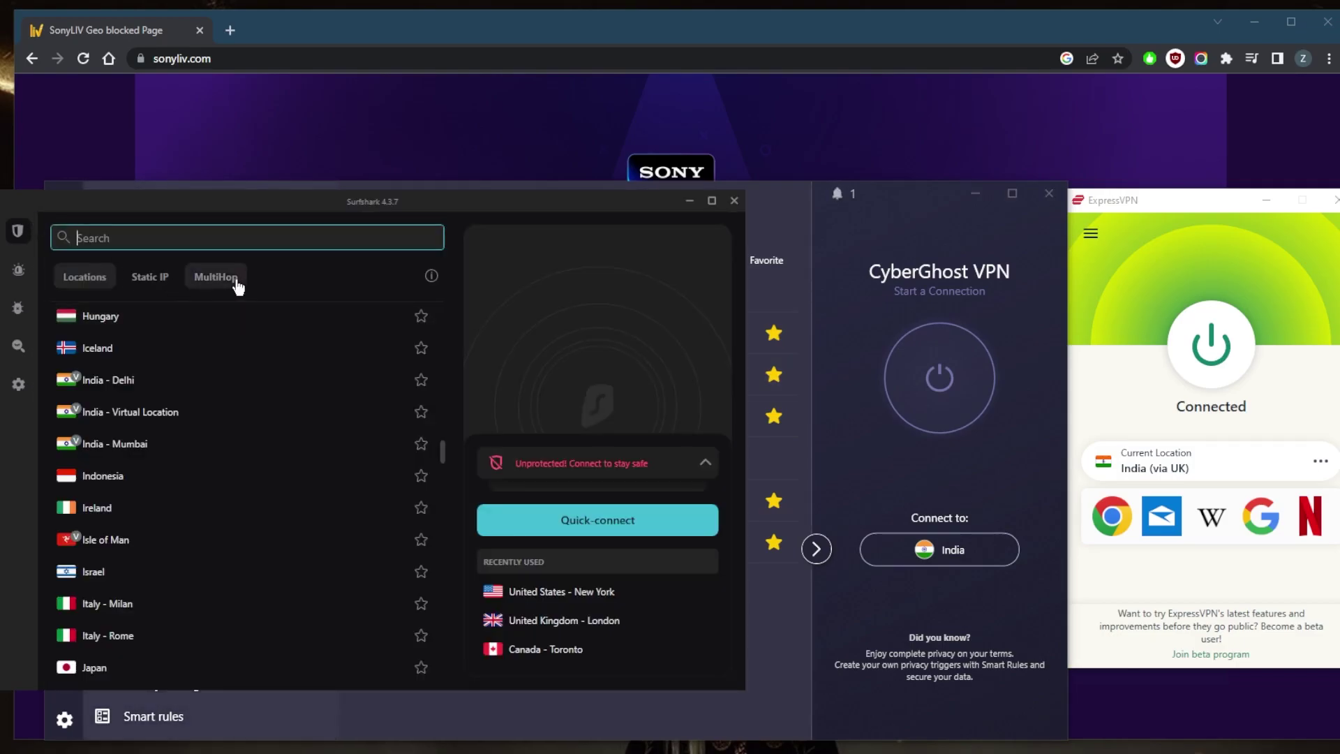
{"action": "mouse_move", "coordinate": [149, 276]}
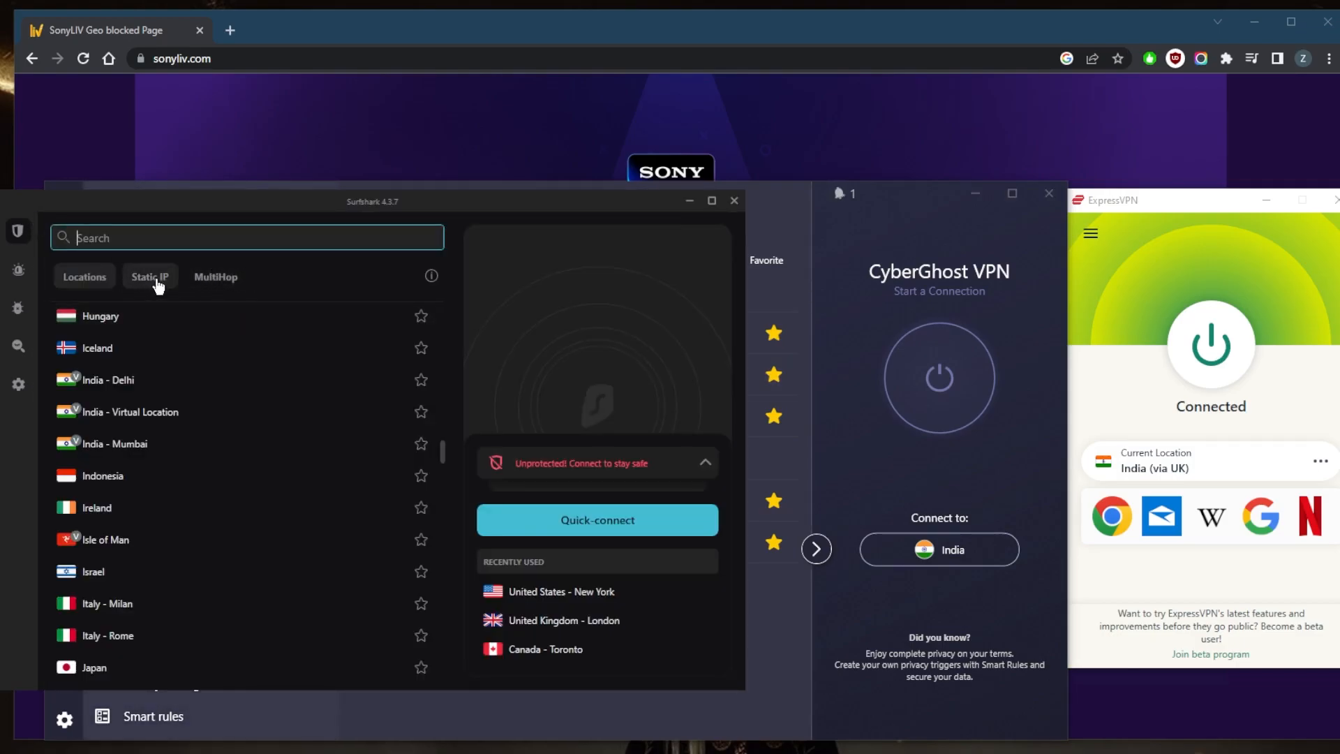
{"action": "mouse_move", "coordinate": [897, 239]}
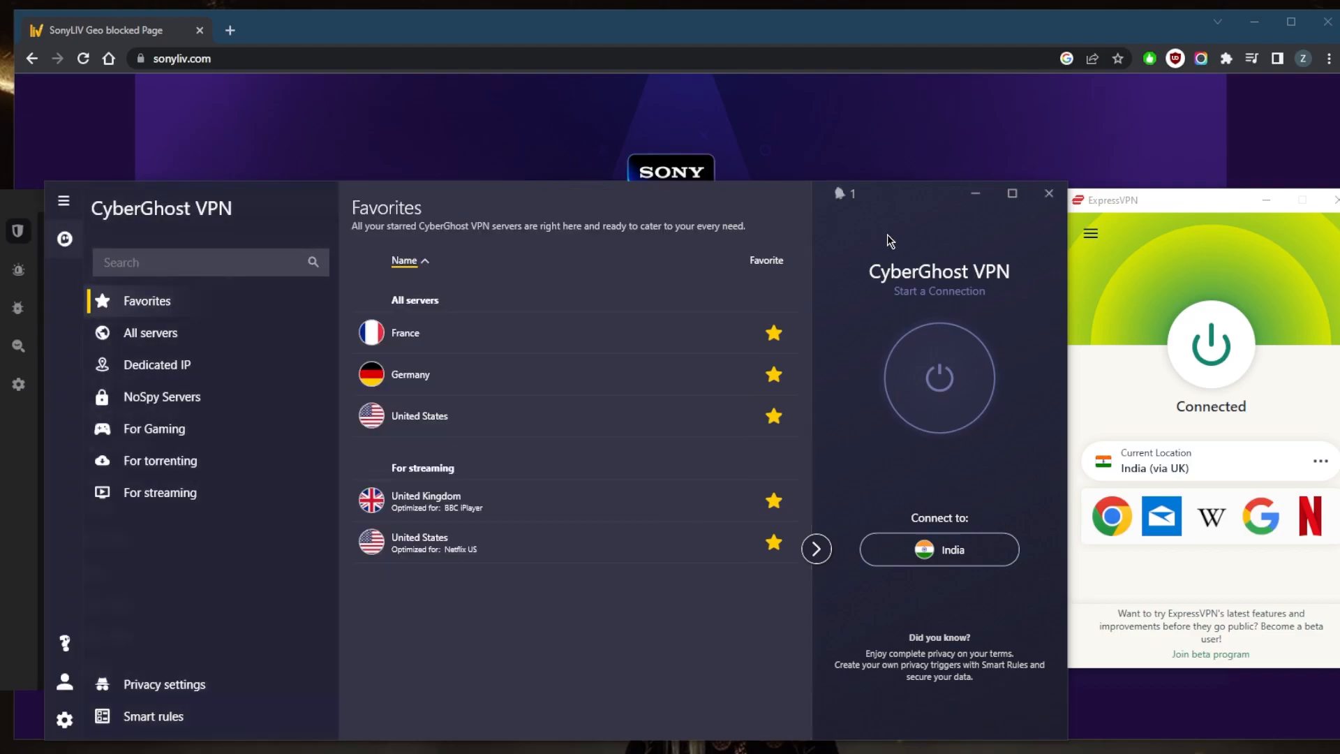
{"action": "mouse_move", "coordinate": [213, 364]}
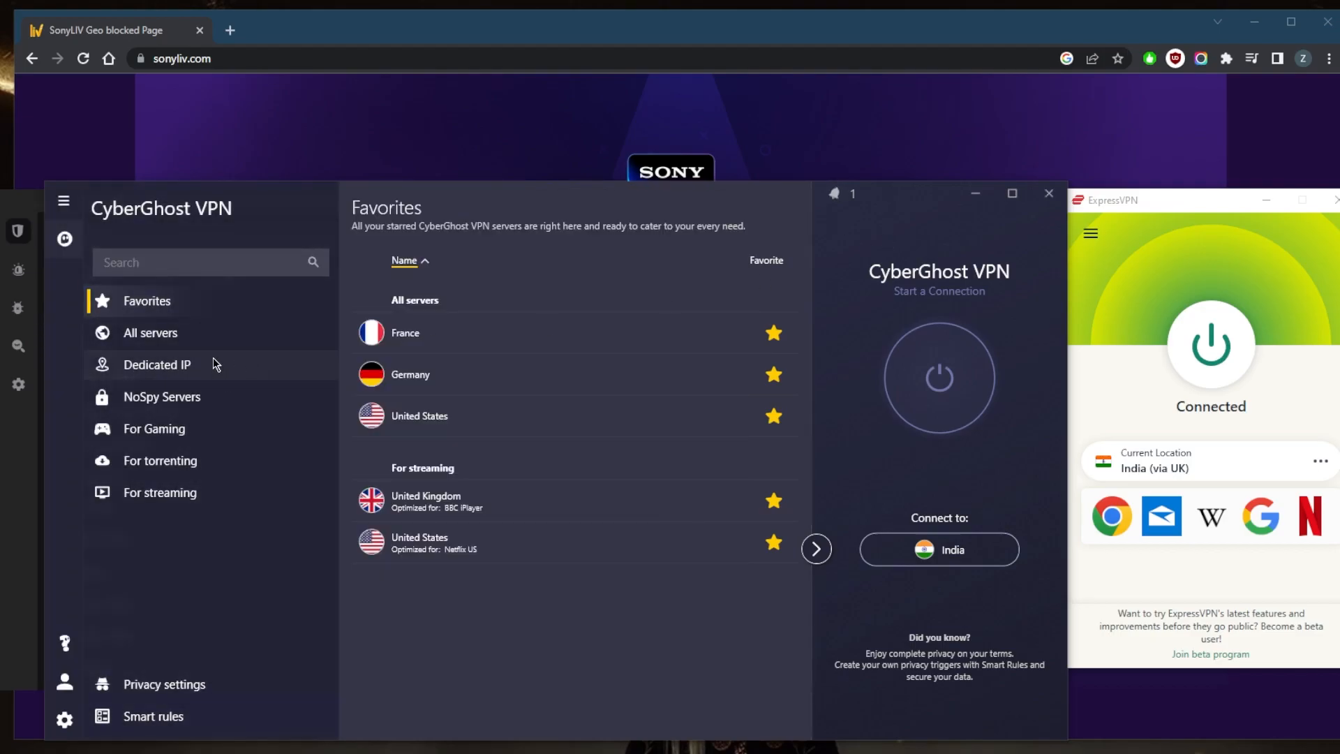
{"action": "mouse_move", "coordinate": [193, 461]}
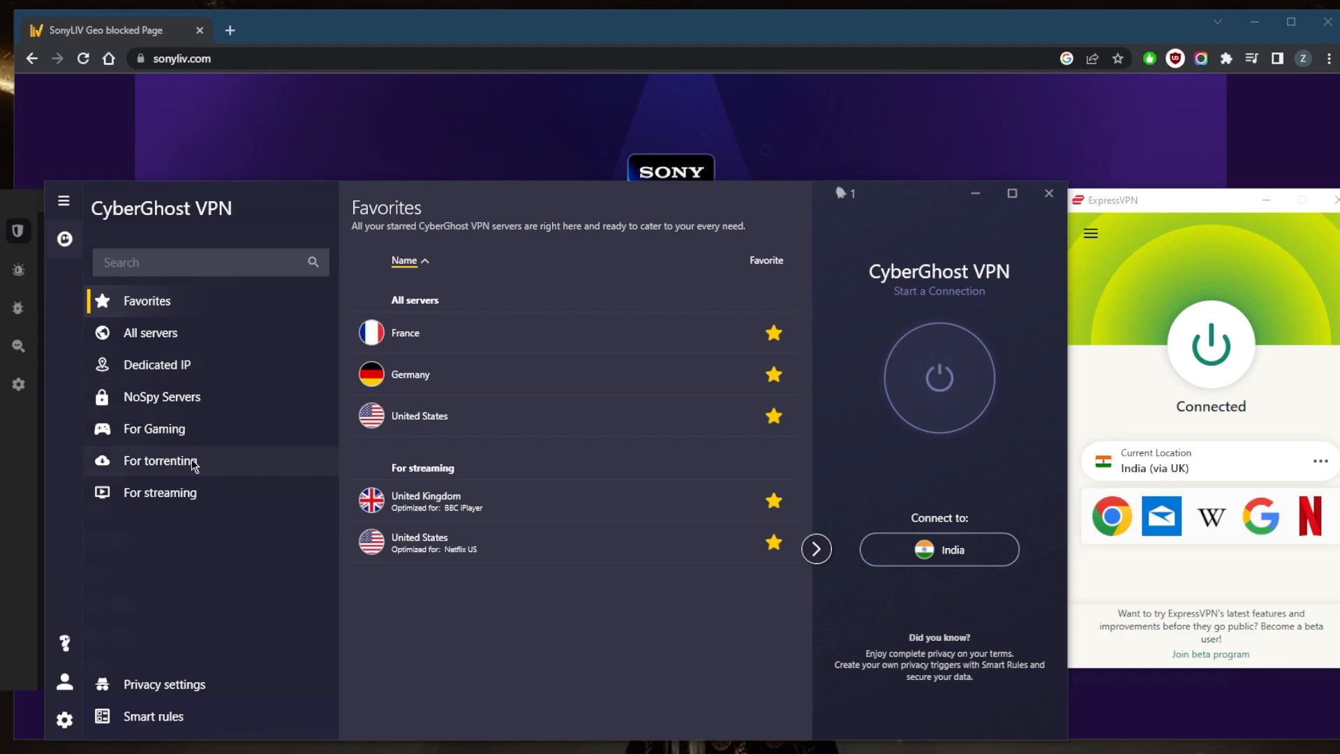
Show CyberGhost's streaming servers, then its full All servers list with distances
{"action": "left_click", "coordinate": [160, 492]}
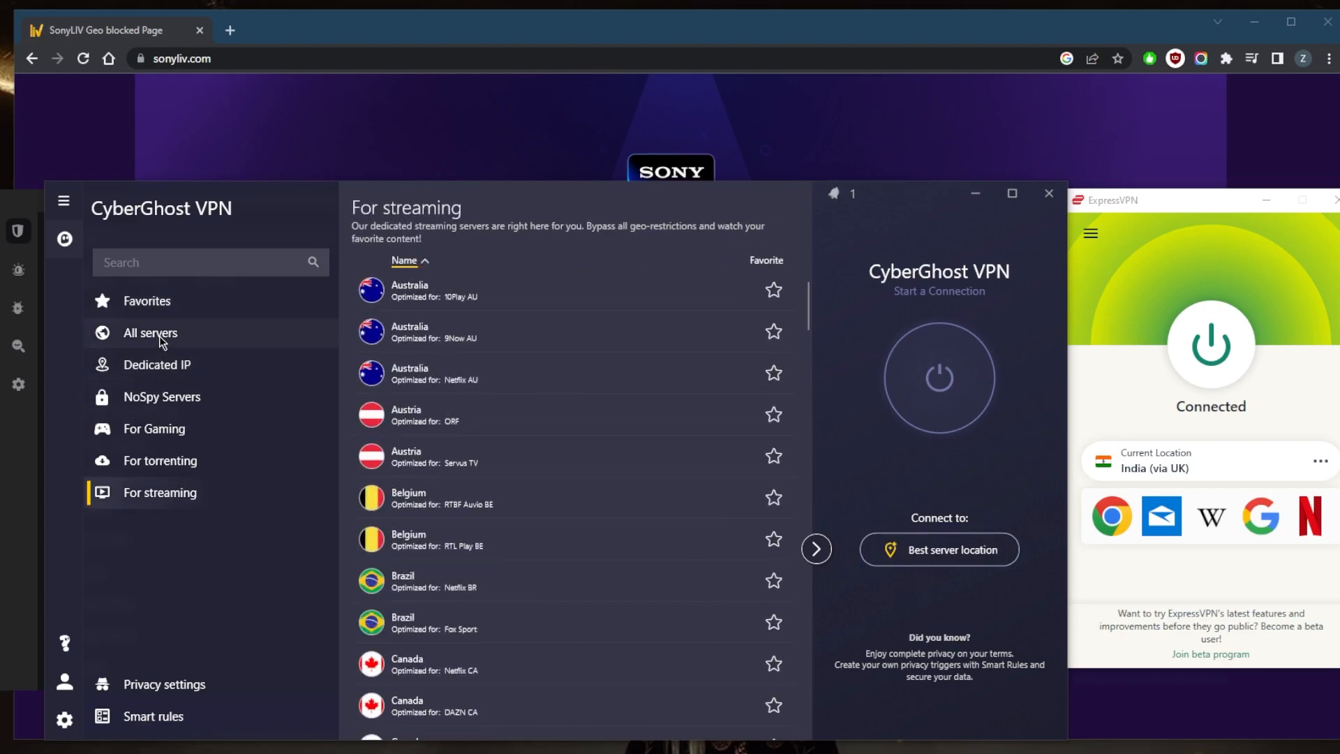
{"action": "left_click", "coordinate": [149, 332]}
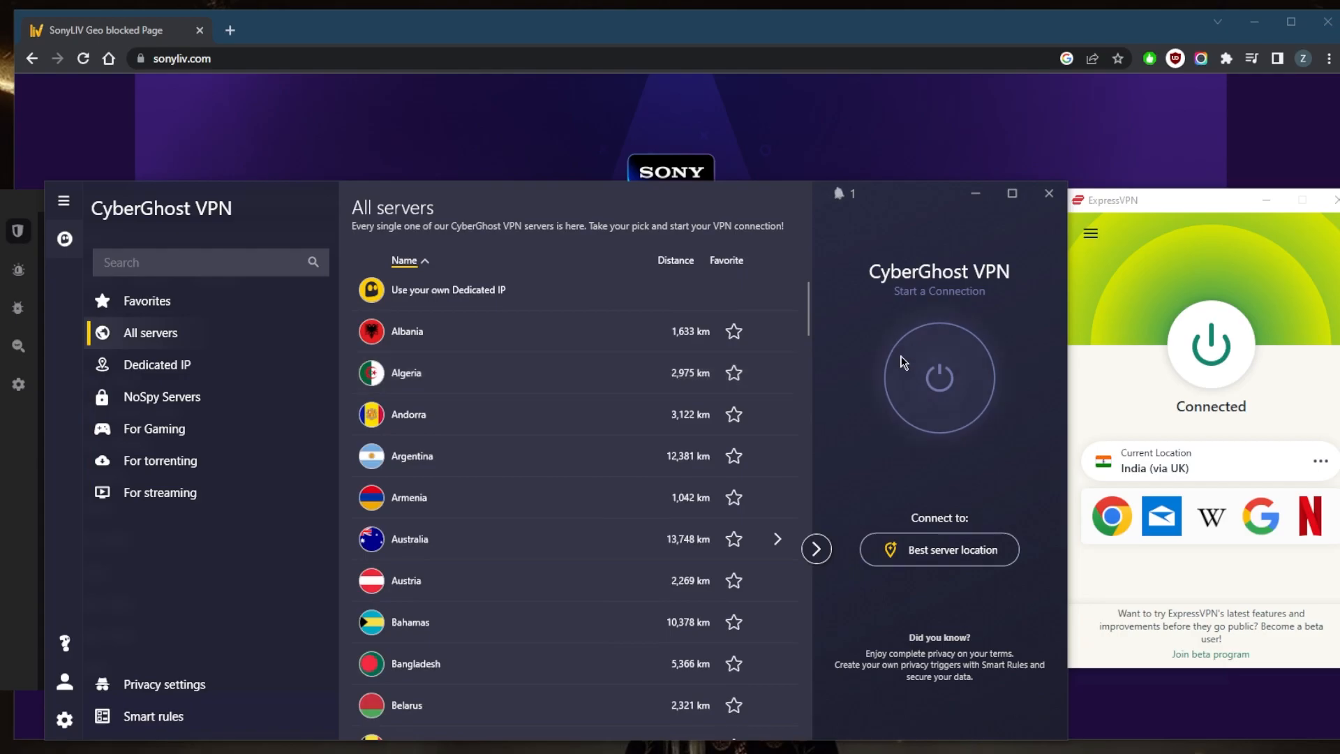
{"action": "mouse_move", "coordinate": [1108, 247]}
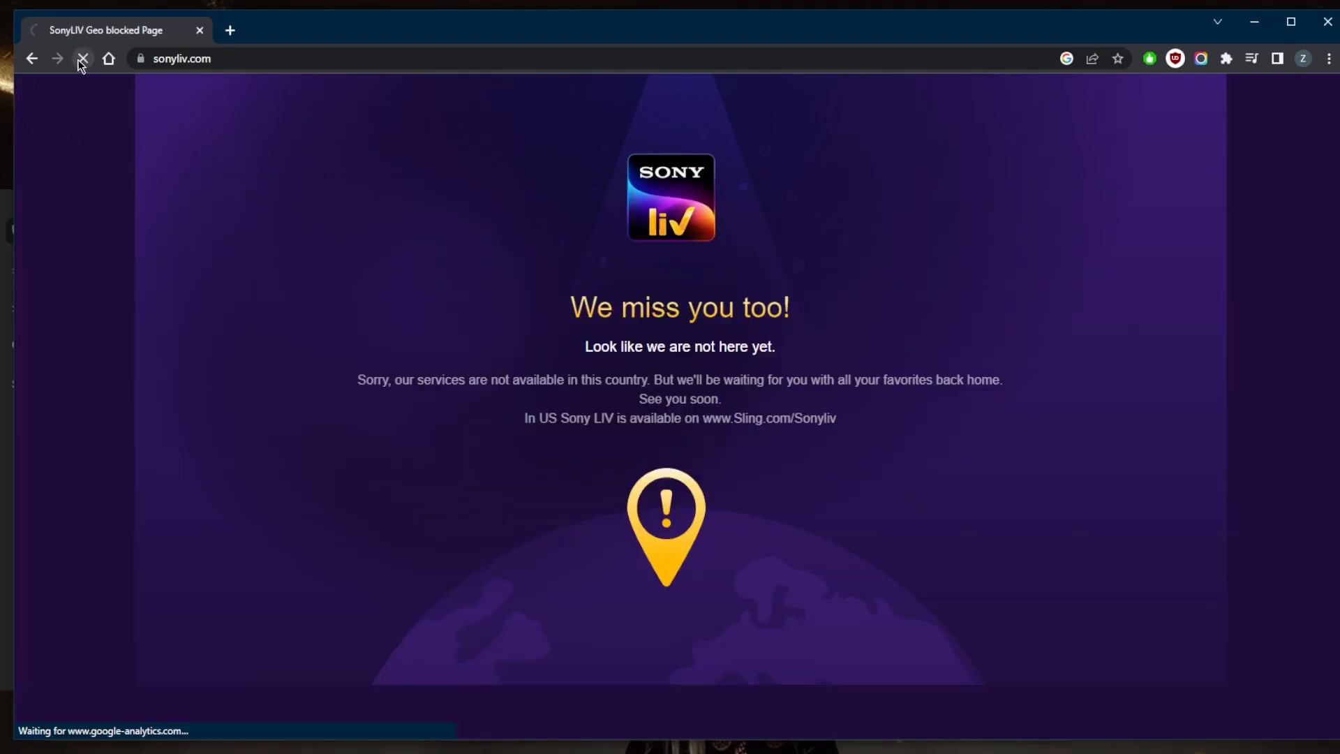
{"action": "mouse_move", "coordinate": [83, 57]}
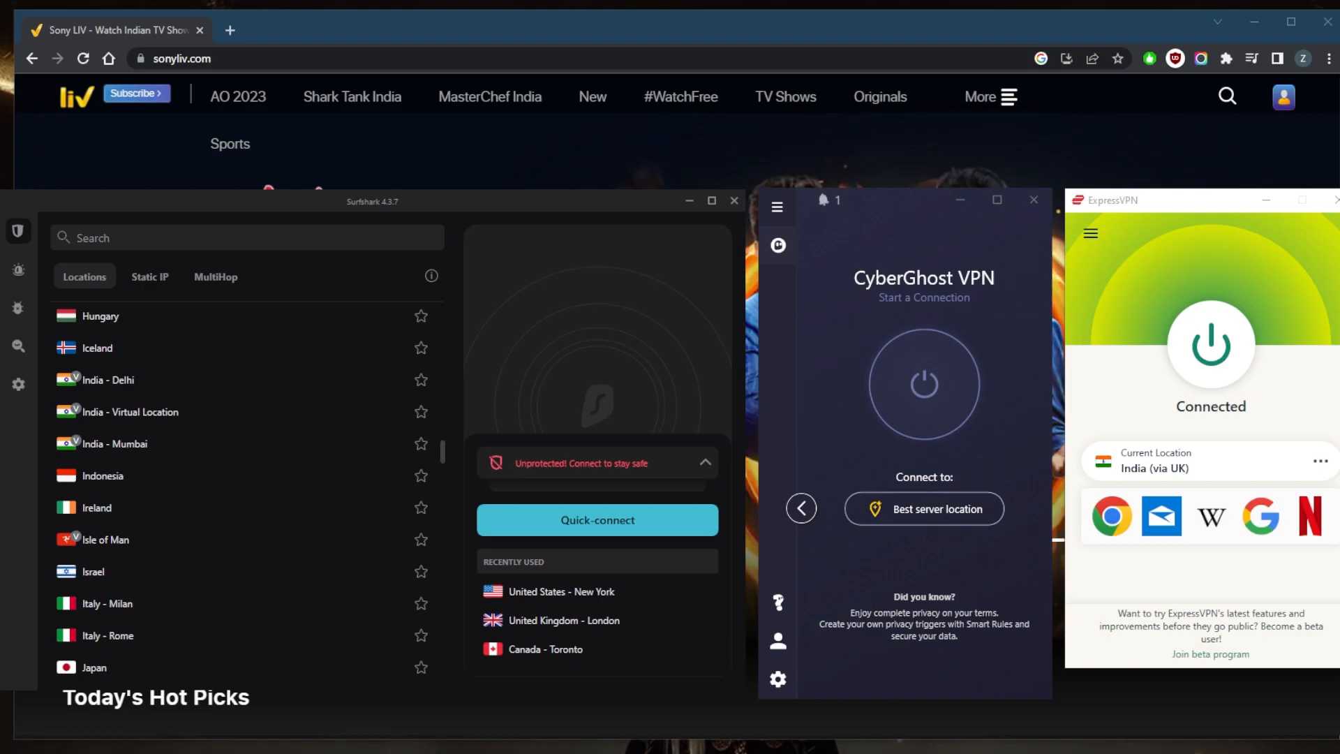
{"action": "mouse_move", "coordinate": [1021, 275]}
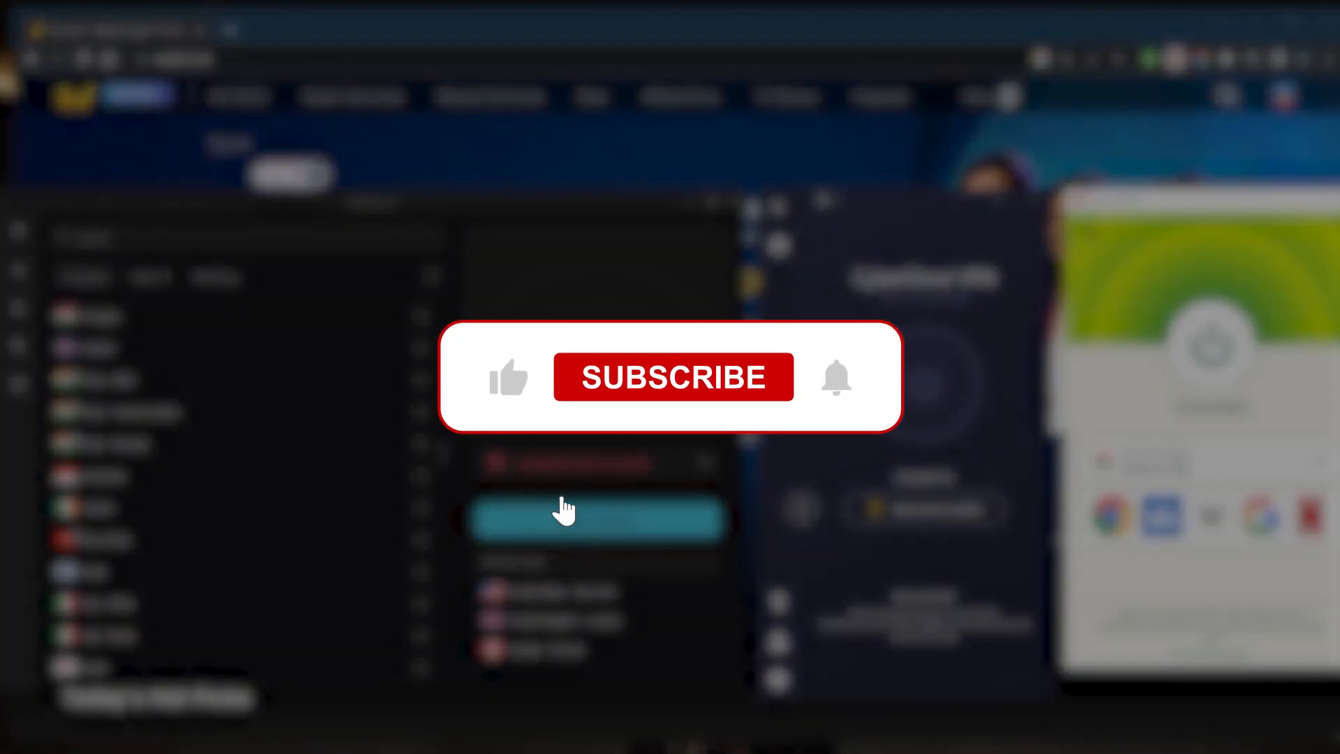
{"action": "mouse_move", "coordinate": [652, 402]}
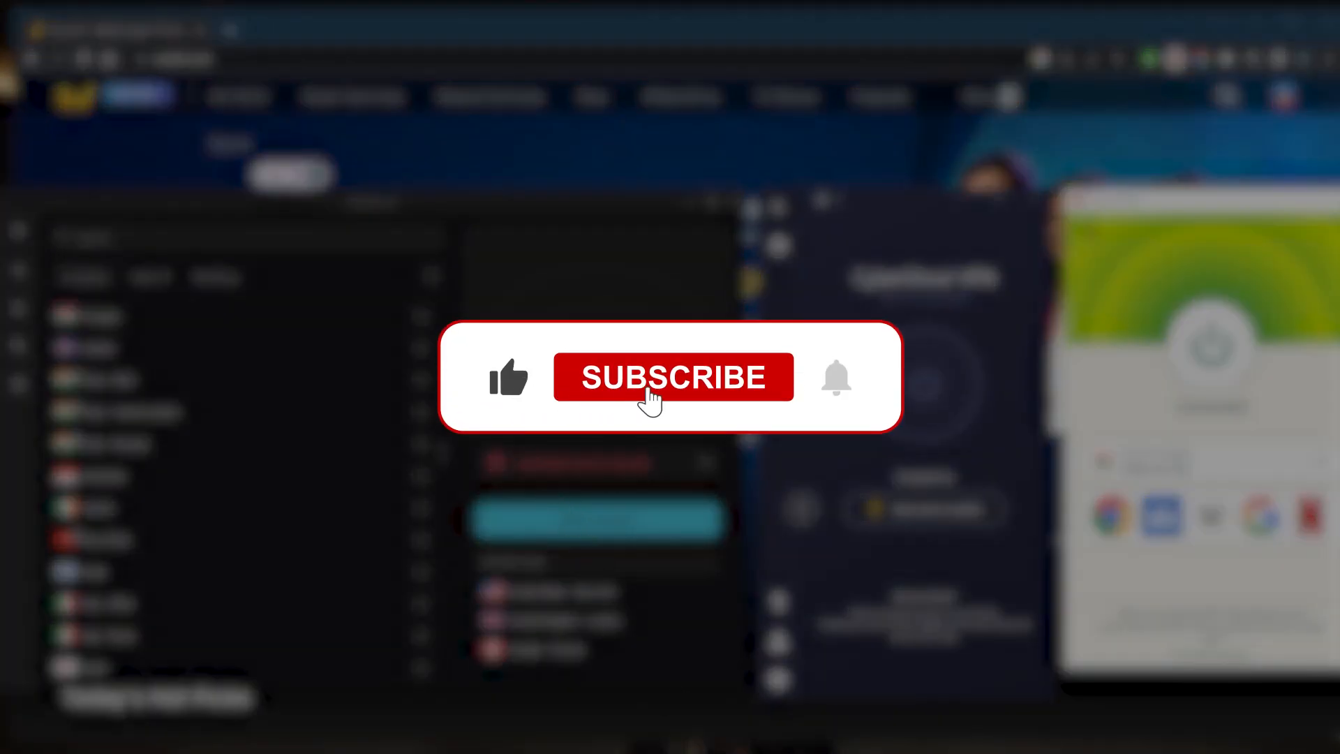
{"action": "left_click", "coordinate": [673, 377]}
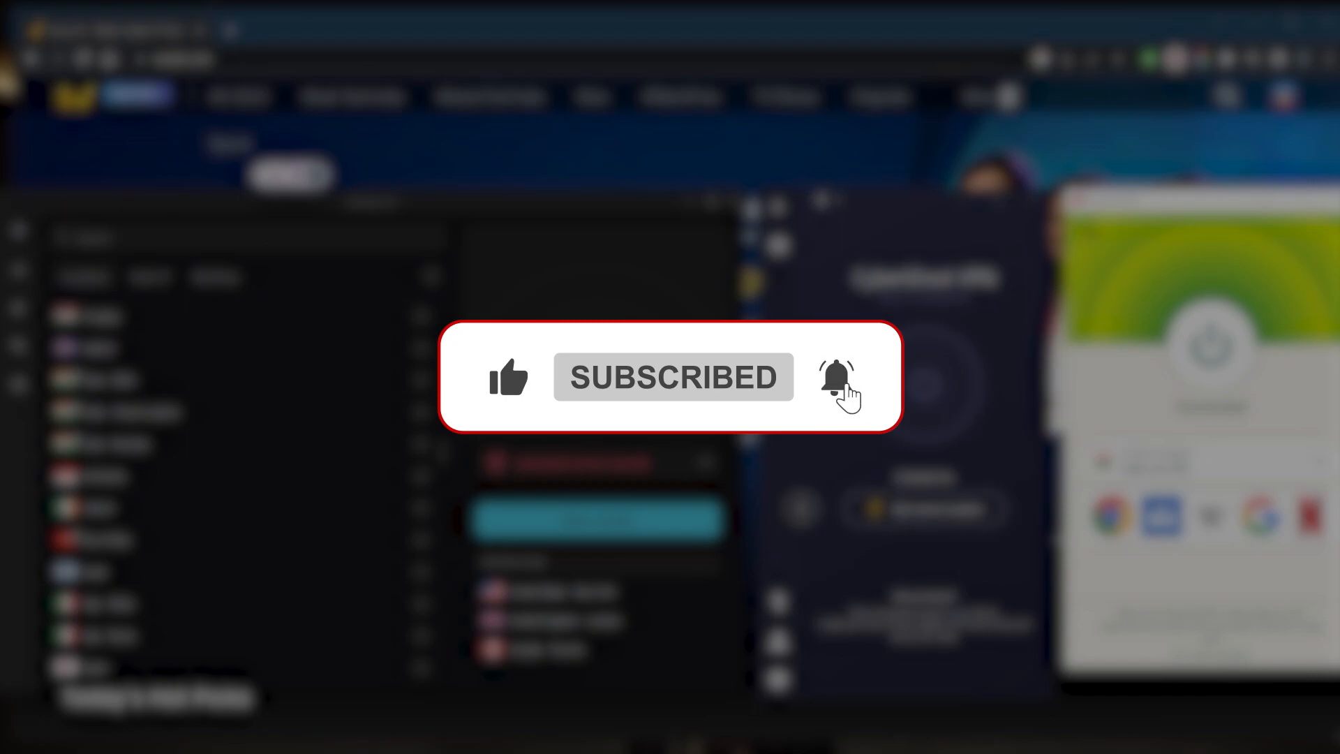